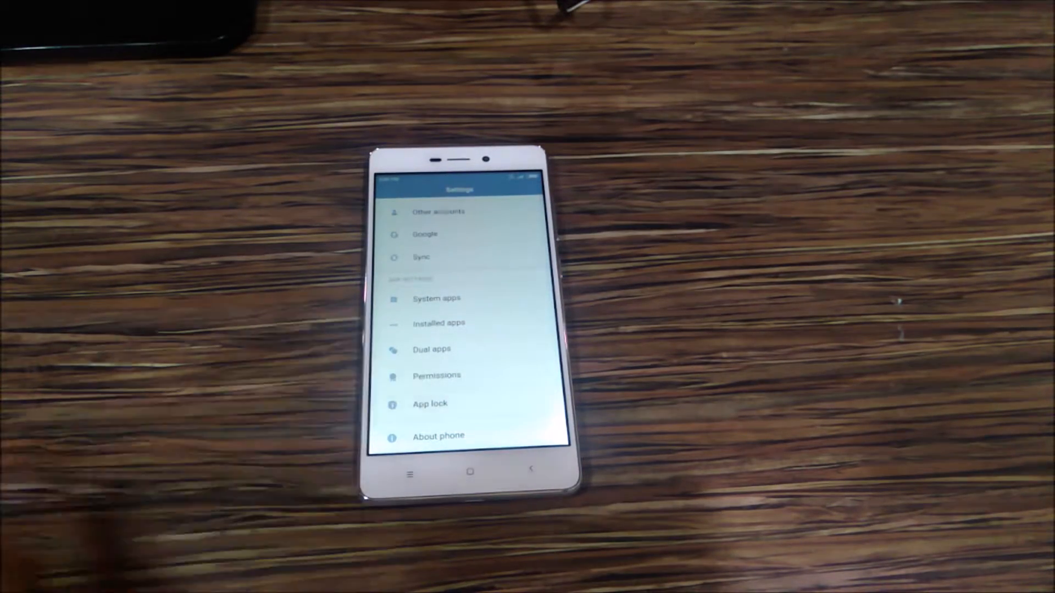
Step: Open App lock to view the locked apps: YouTube, WhatsApp, Gallery, Amazon Shopping
click(429, 404)
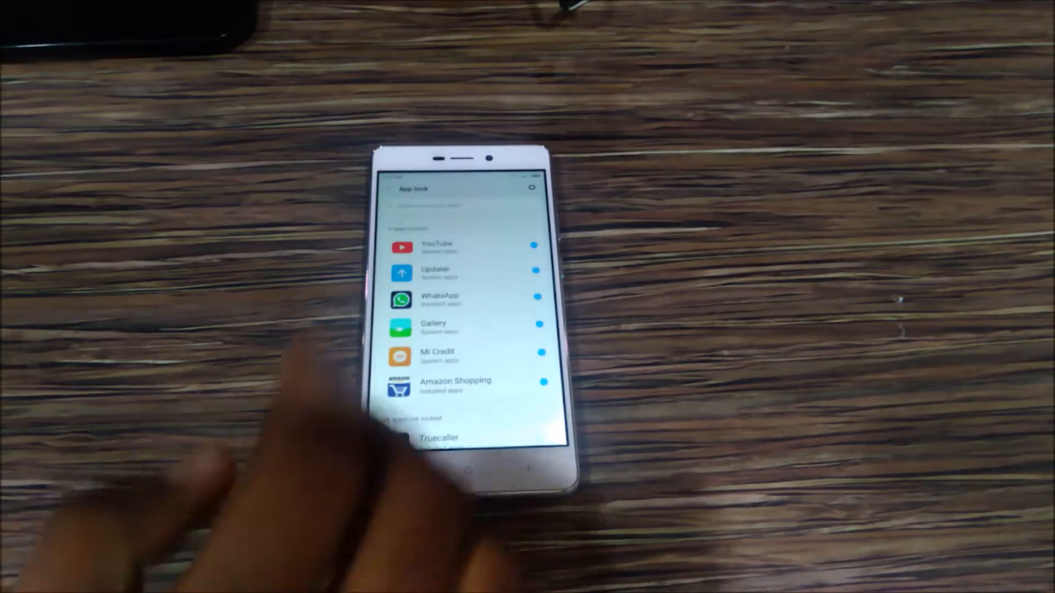
Step: Scroll the App lock list, then launch Flipkart to confirm it shows the unlock pattern prompt
scroll(down, 3)
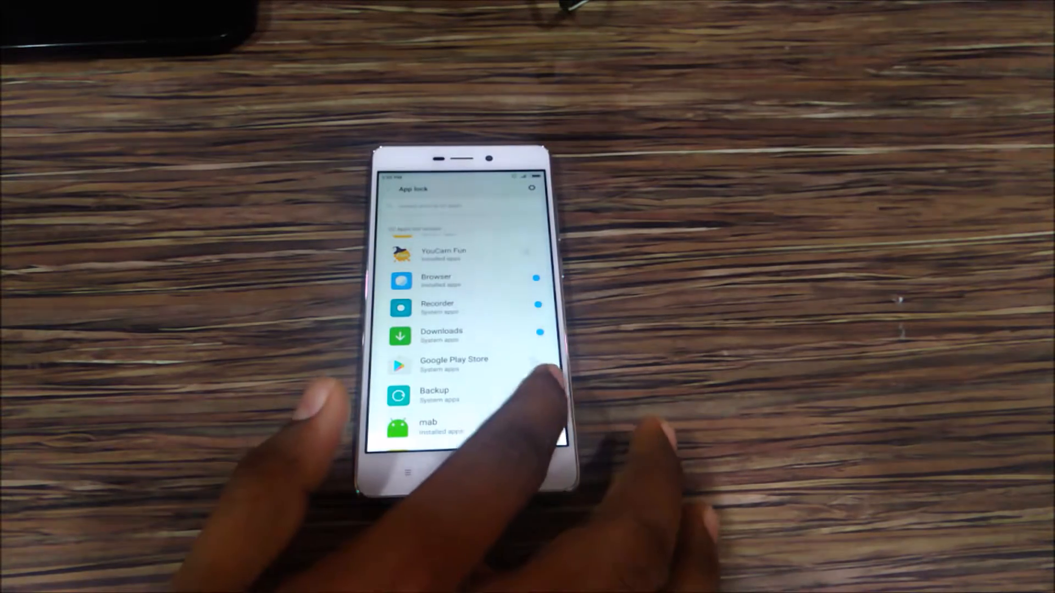
scroll(down, 3)
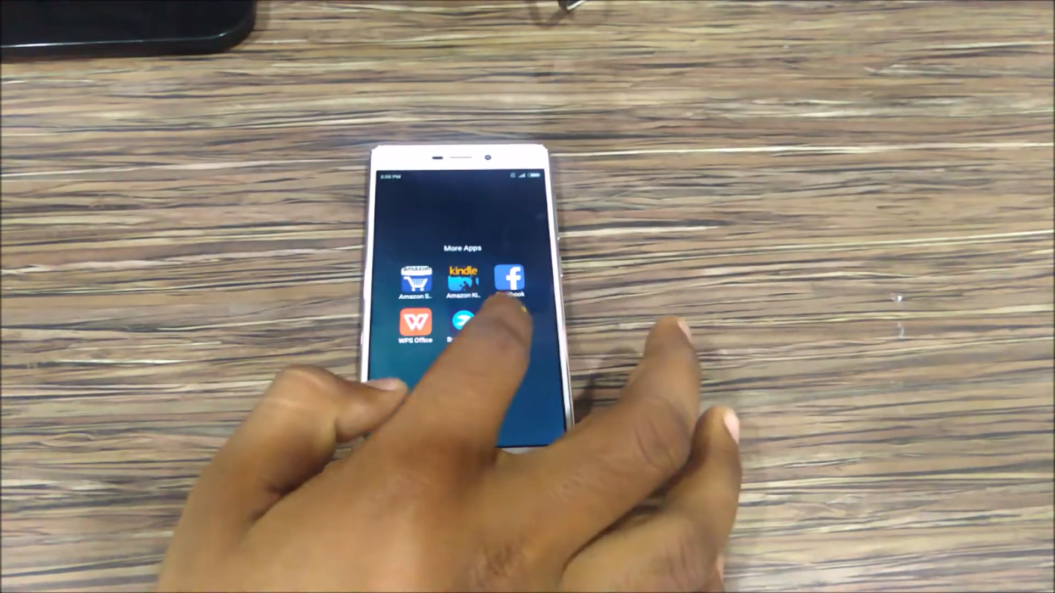
click(463, 325)
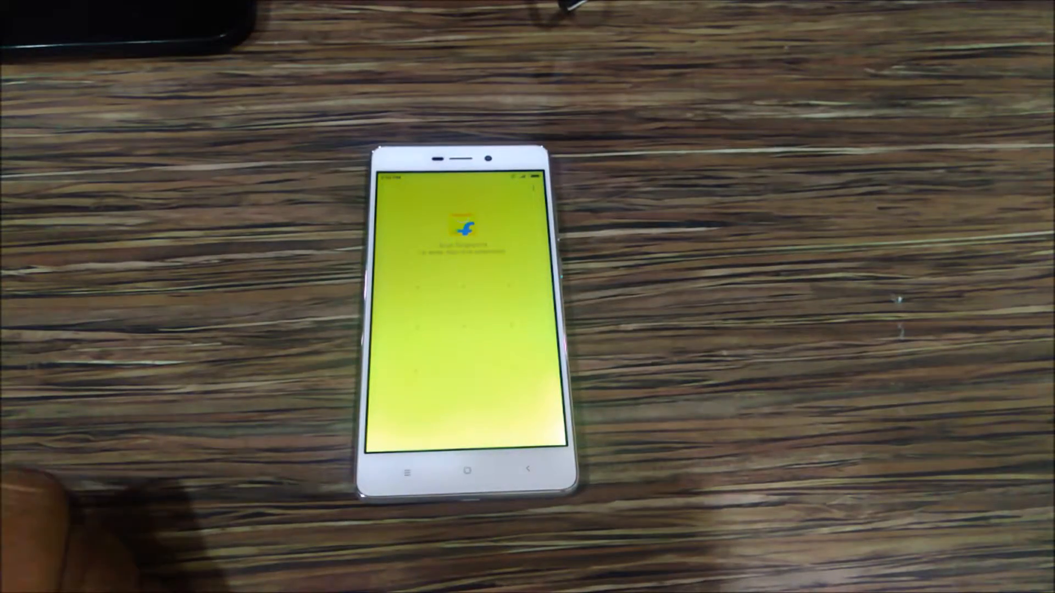
click(451, 336)
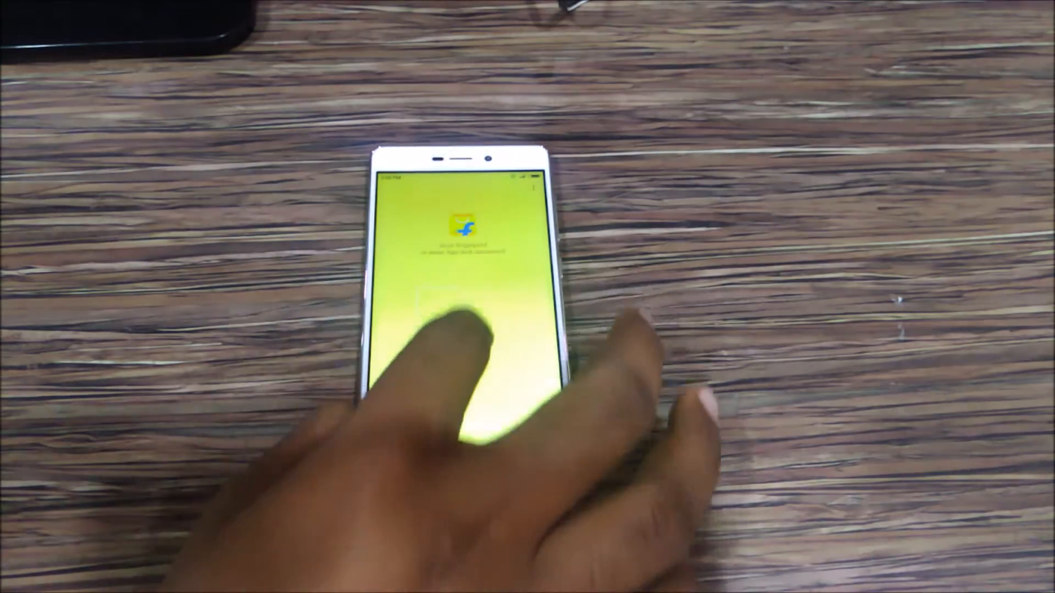